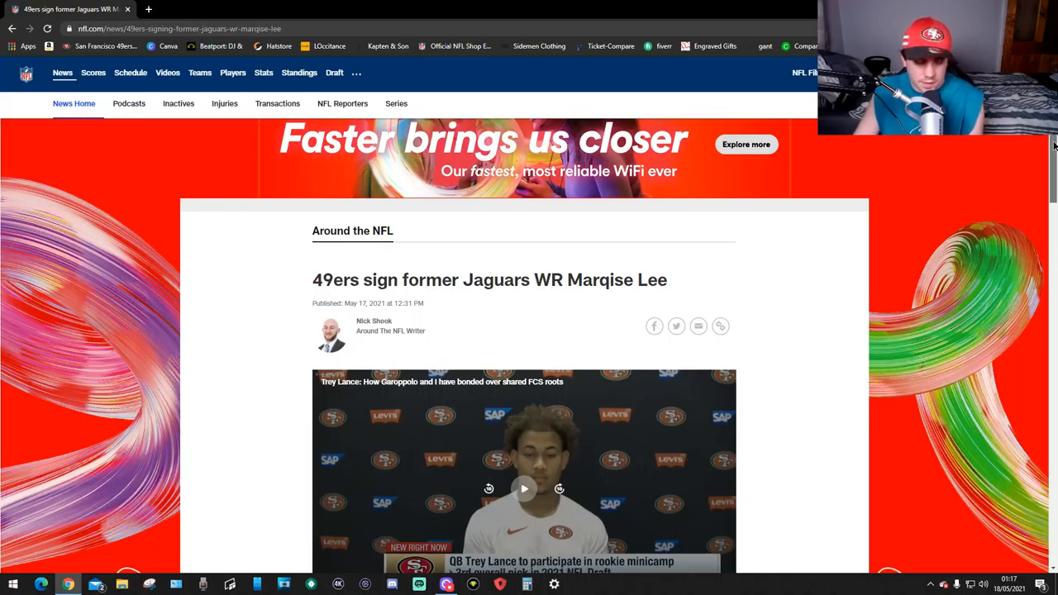
{"action": "scroll", "scroll_direction": "down", "scroll_amount": 3}
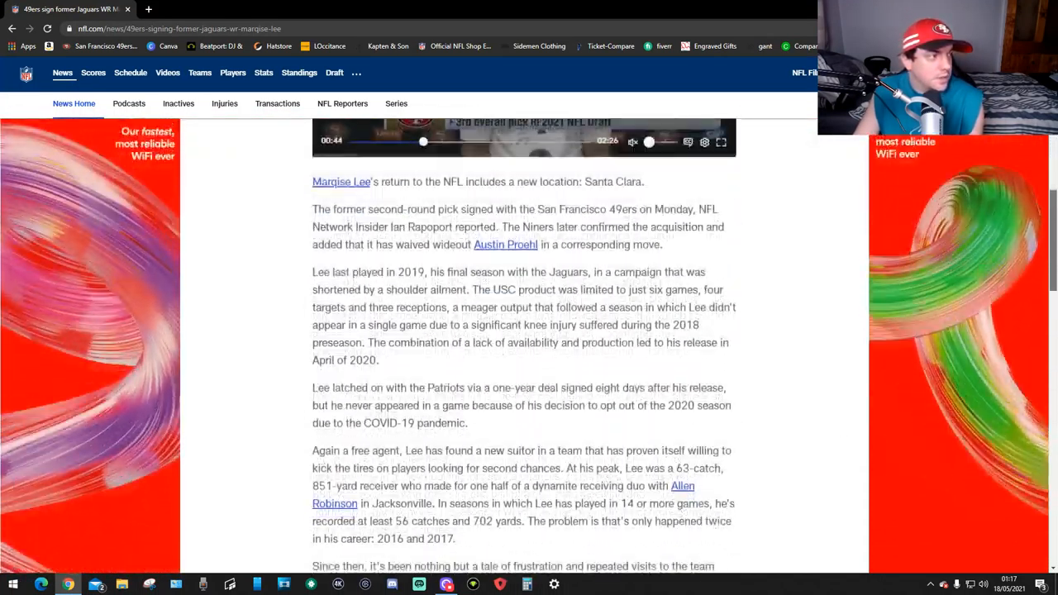
{"action": "scroll", "scroll_direction": "down", "scroll_amount": 3}
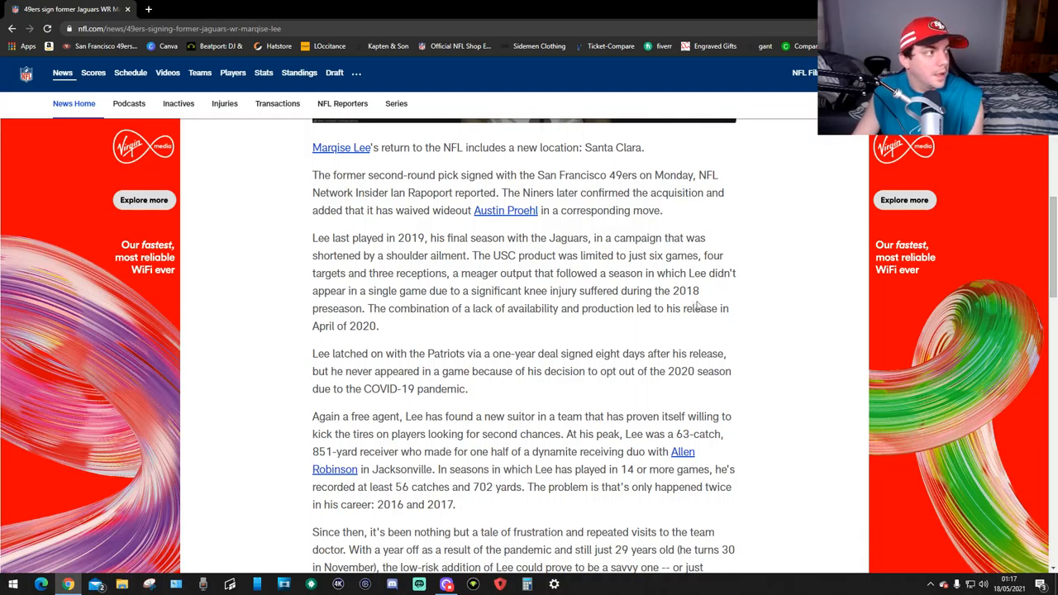
{"action": "mouse_move", "coordinate": [761, 304]}
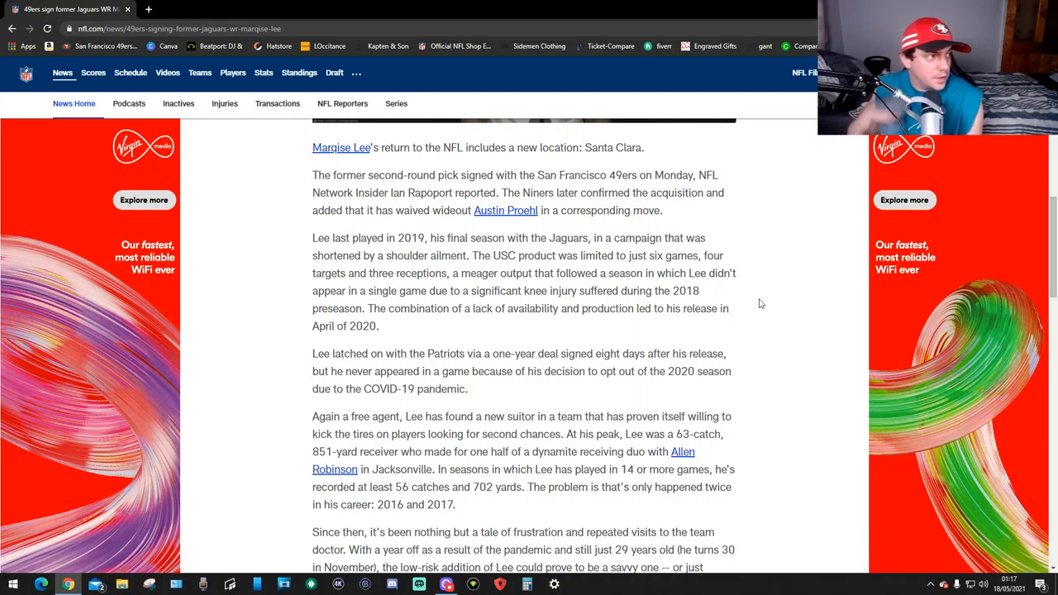
{"action": "mouse_move", "coordinate": [379, 224]}
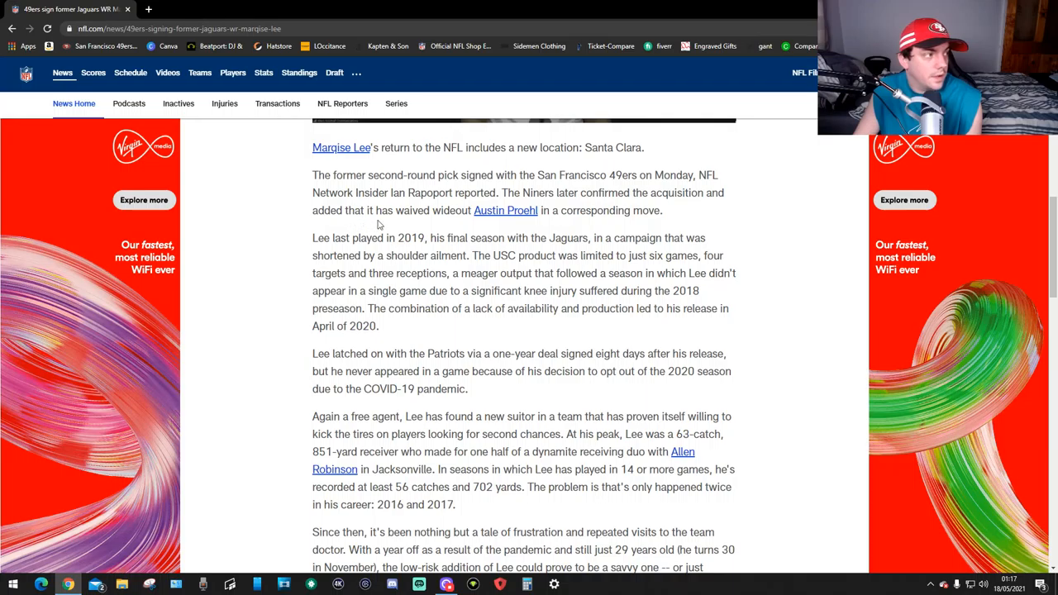
{"action": "mouse_move", "coordinate": [453, 216]}
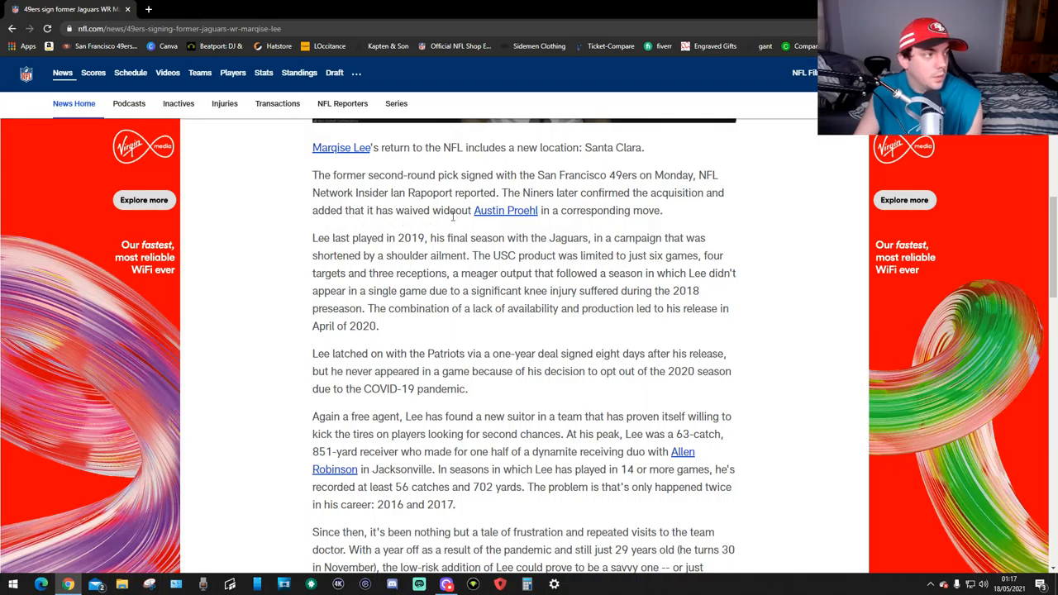
{"action": "mouse_move", "coordinate": [660, 232]}
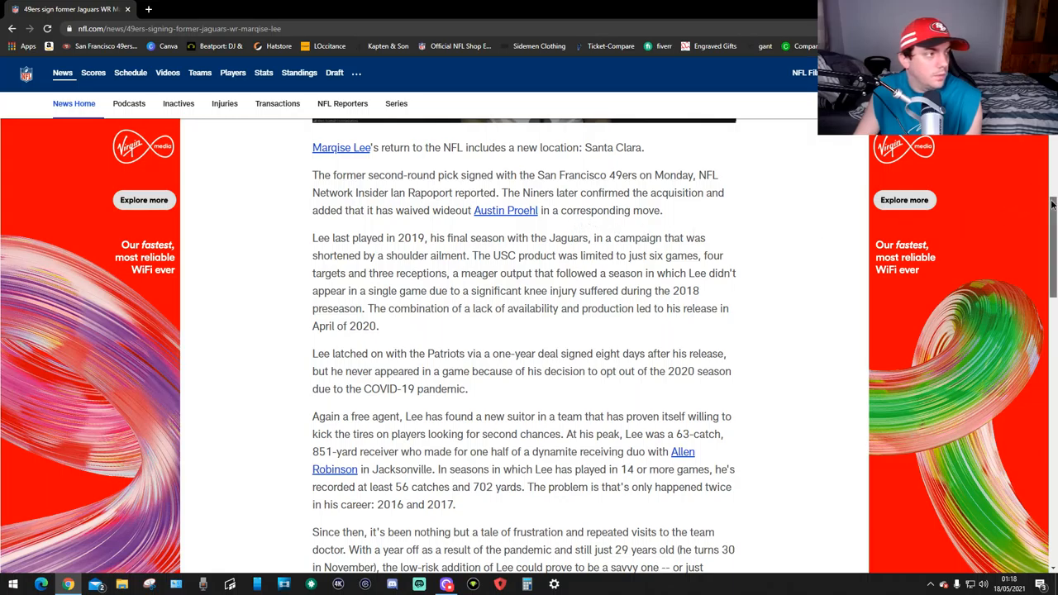
{"action": "scroll", "scroll_direction": "down", "scroll_amount": 3}
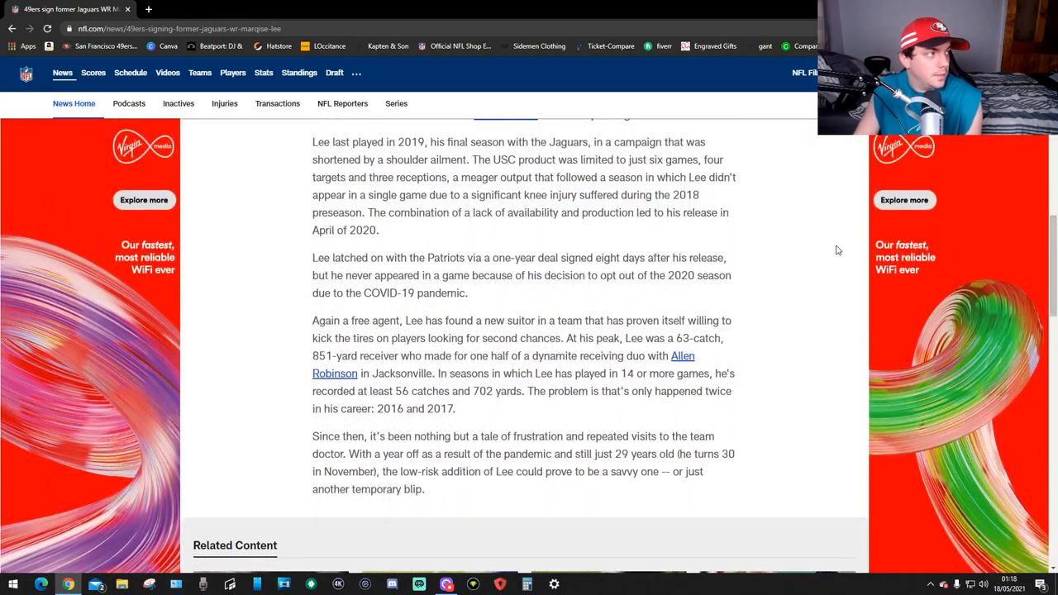